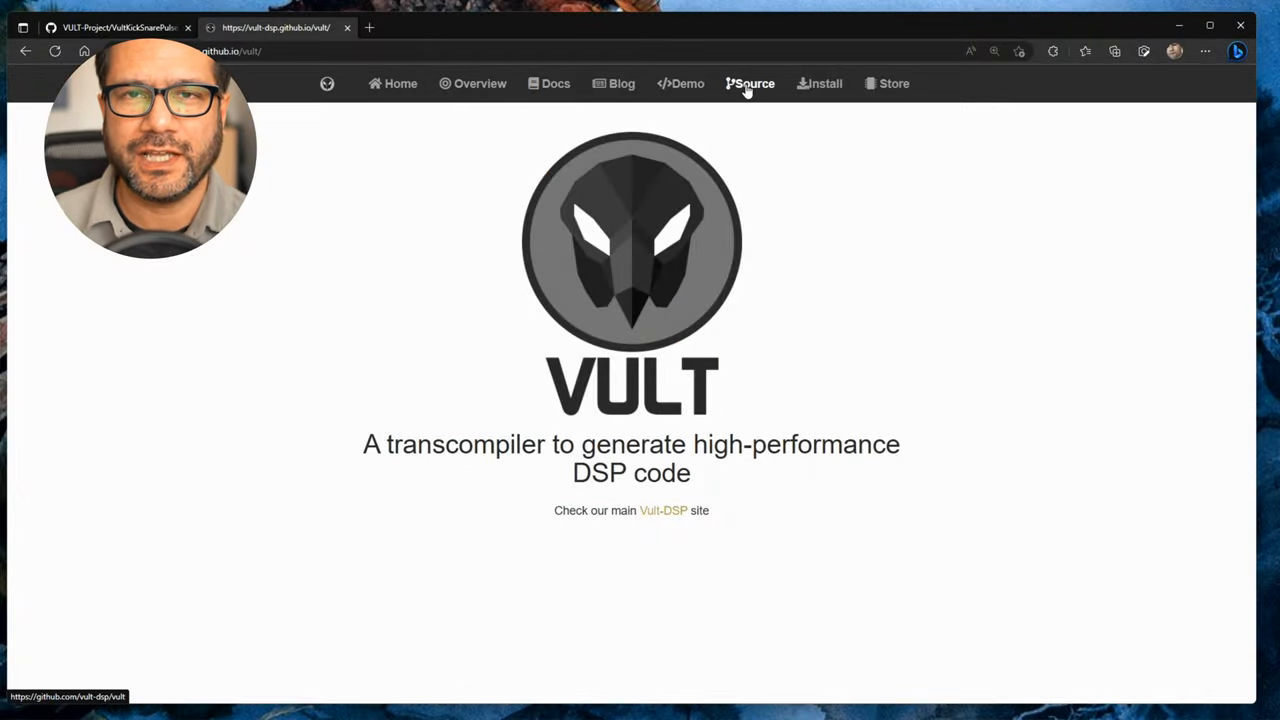
- Go to the Vult source repository on GitHub and browse into examples/osc
click(756, 83)
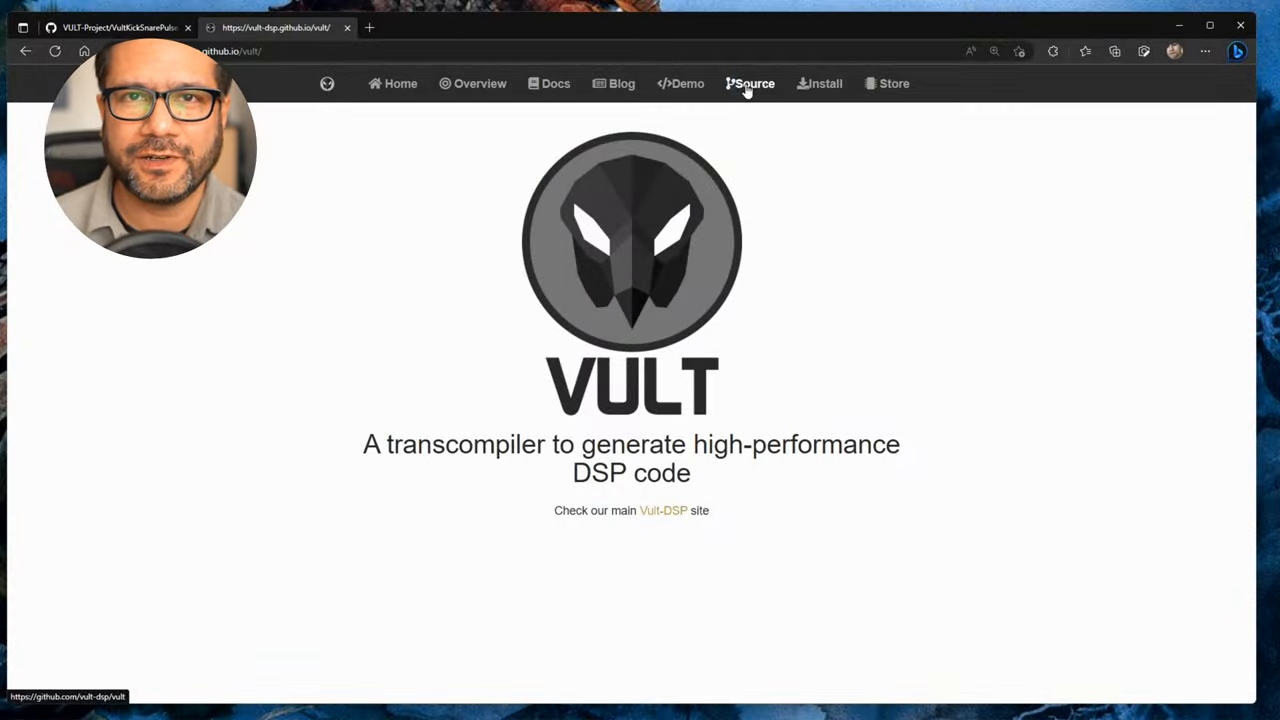
click(755, 83)
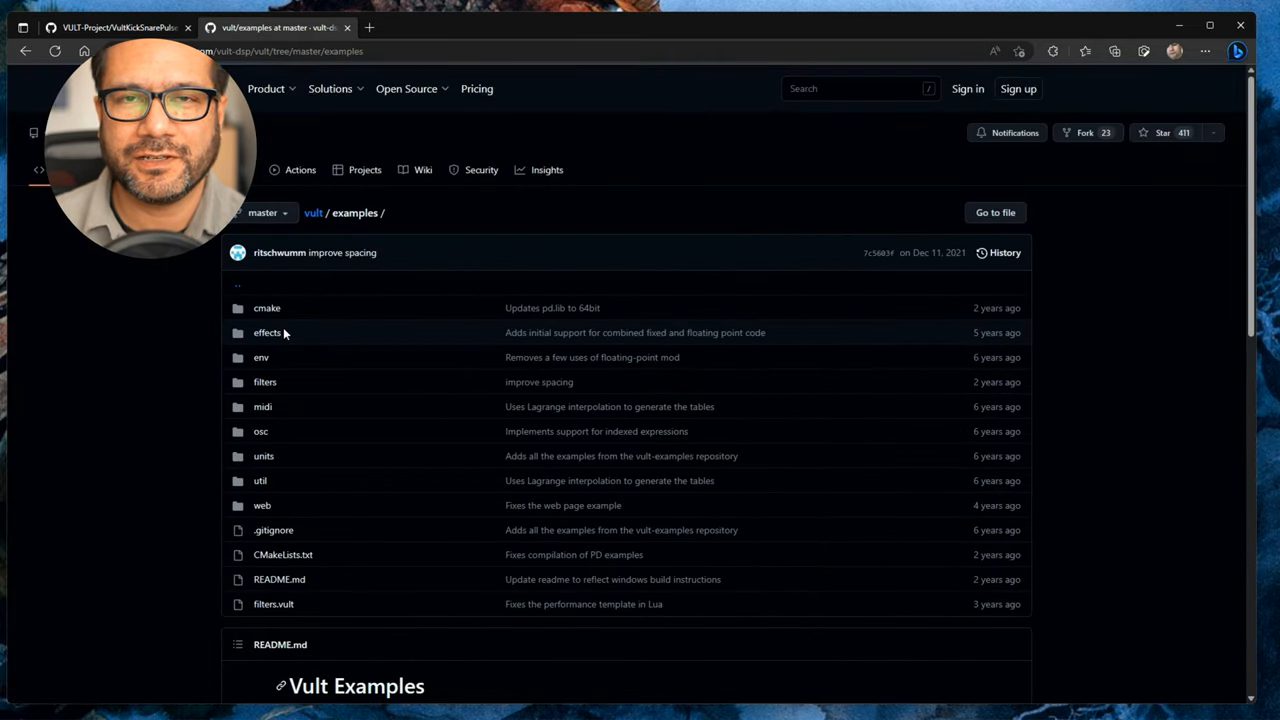
mouse_move(259, 432)
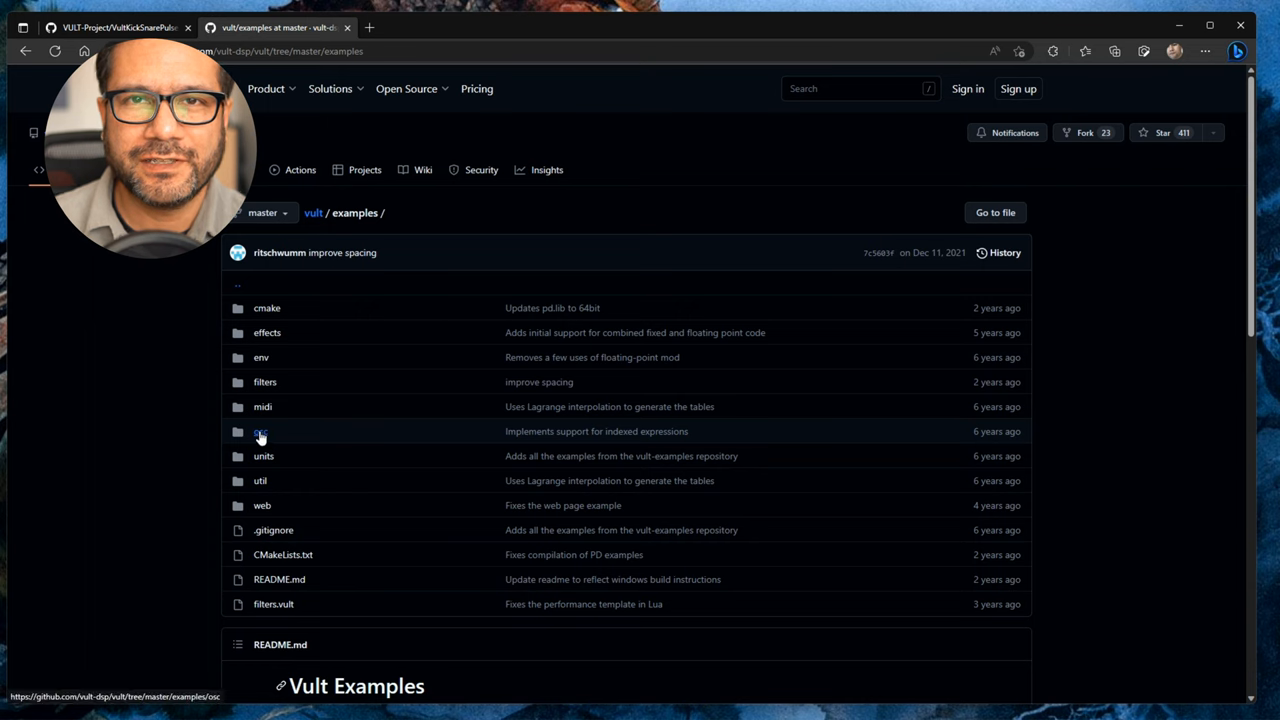
click(260, 431)
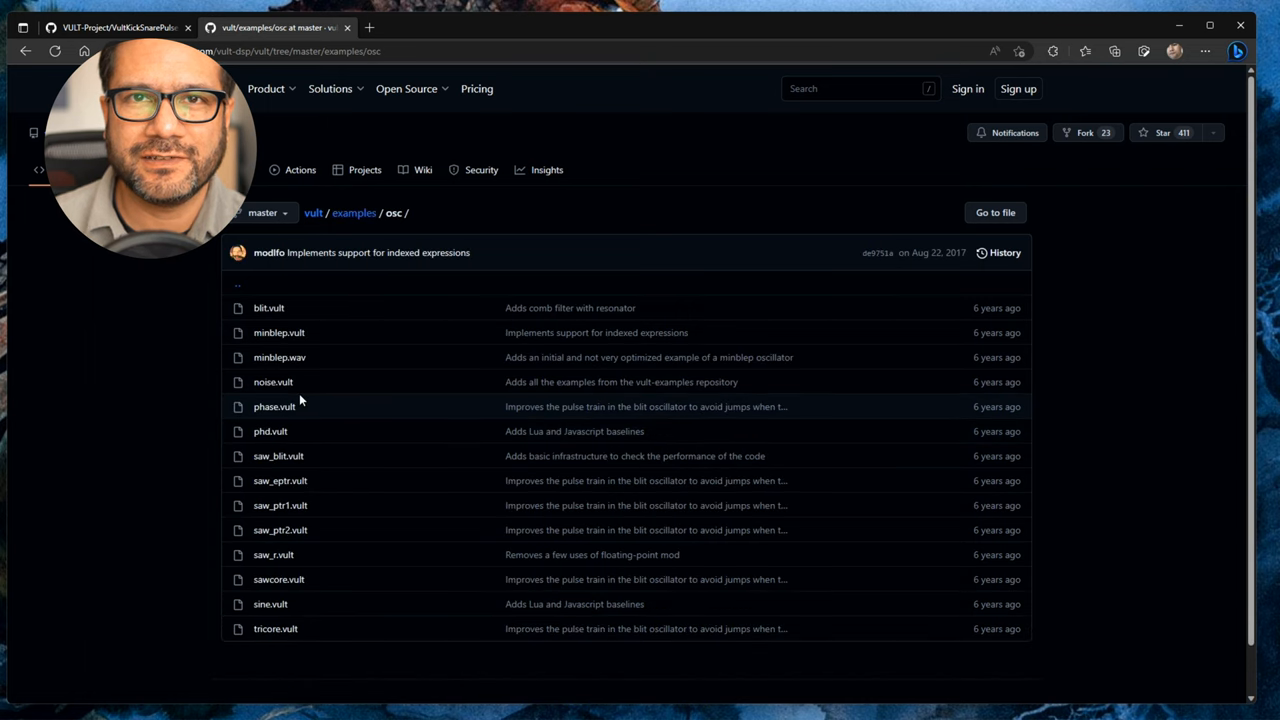
mouse_move(278, 383)
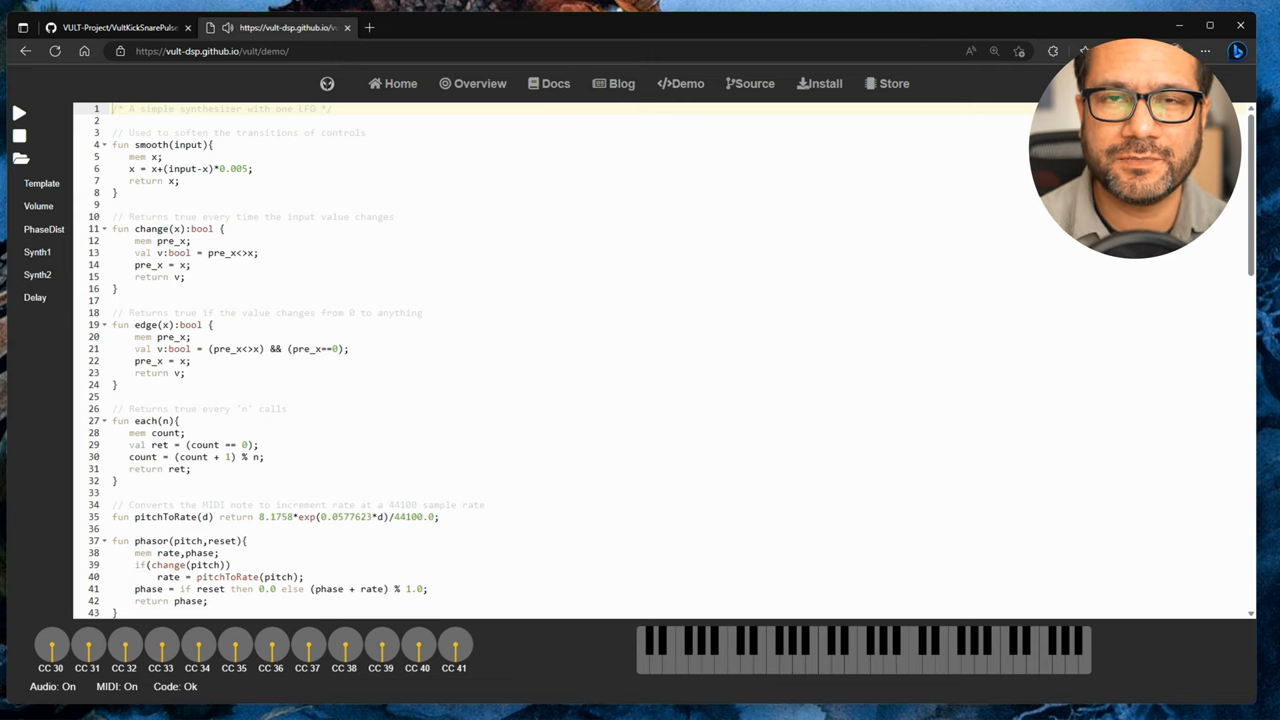
- Switch to the tab showing VultKickSnarePulse.vult from the JonathanZeppa VULT-Project repository
click(120, 20)
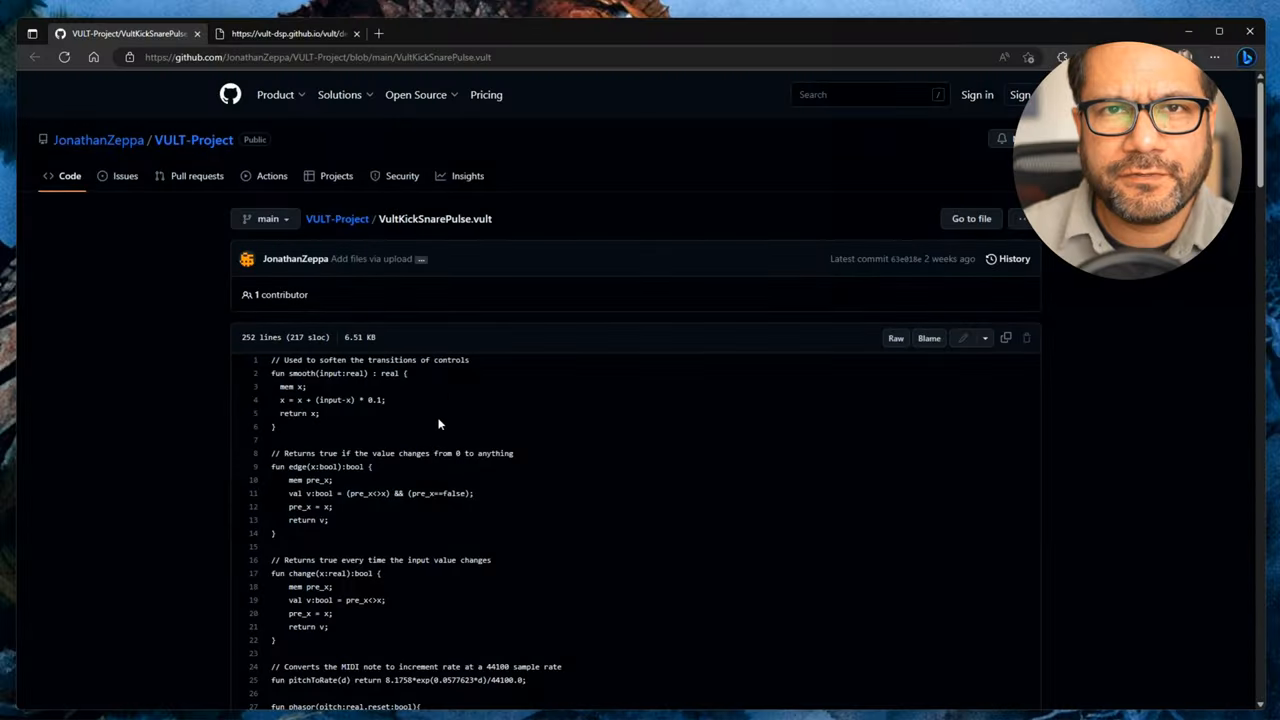
mouse_move(931, 368)
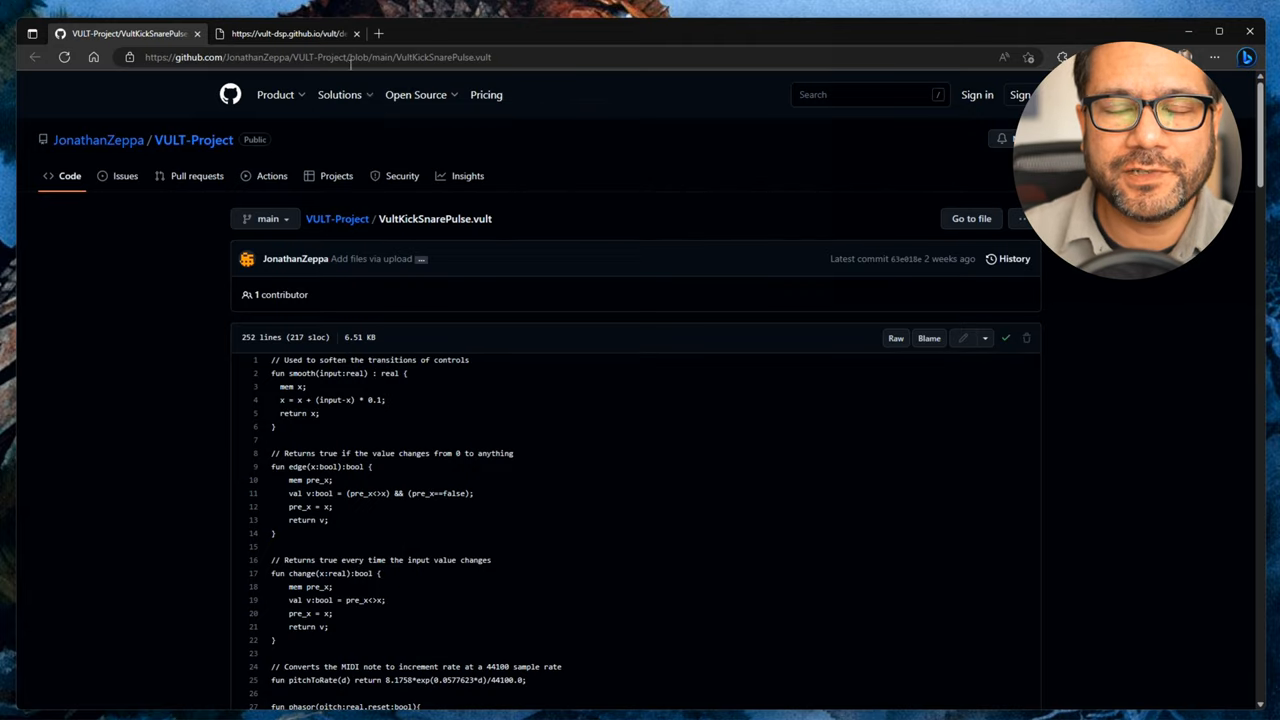
- Return to the demo and scroll through the 252-line kick/snare/pulse code
click(290, 33)
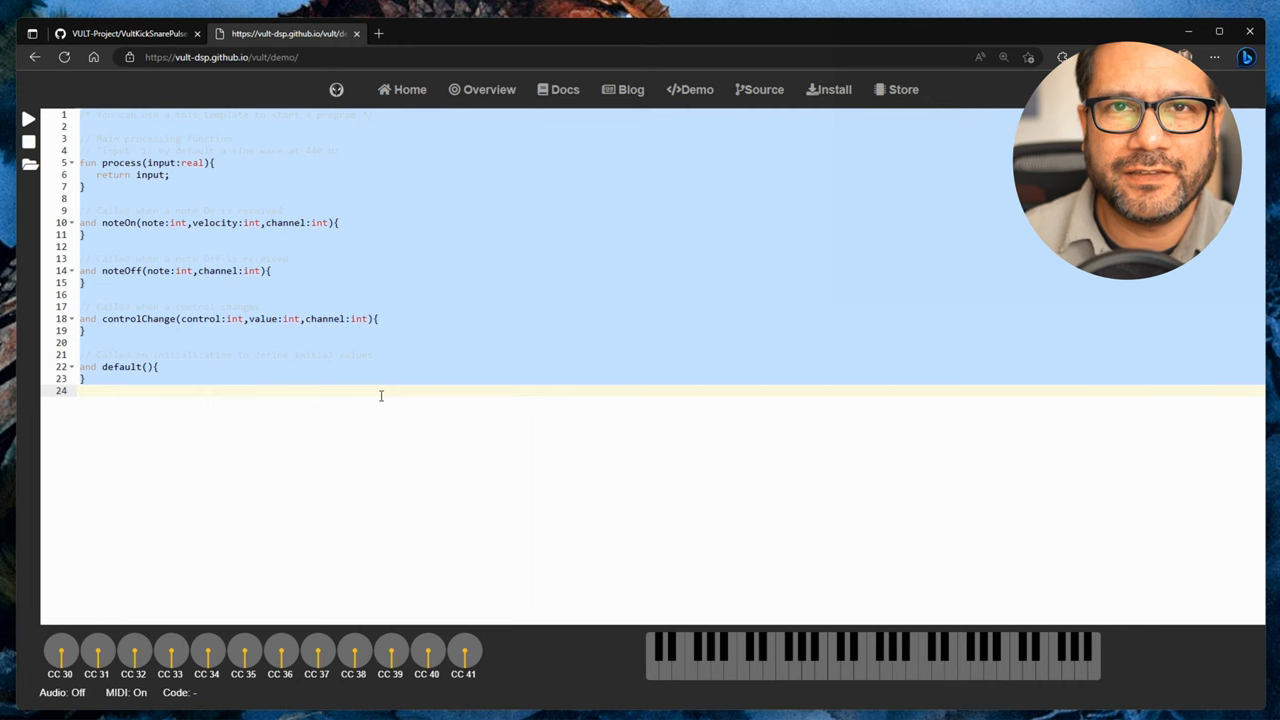
scroll(down, 3)
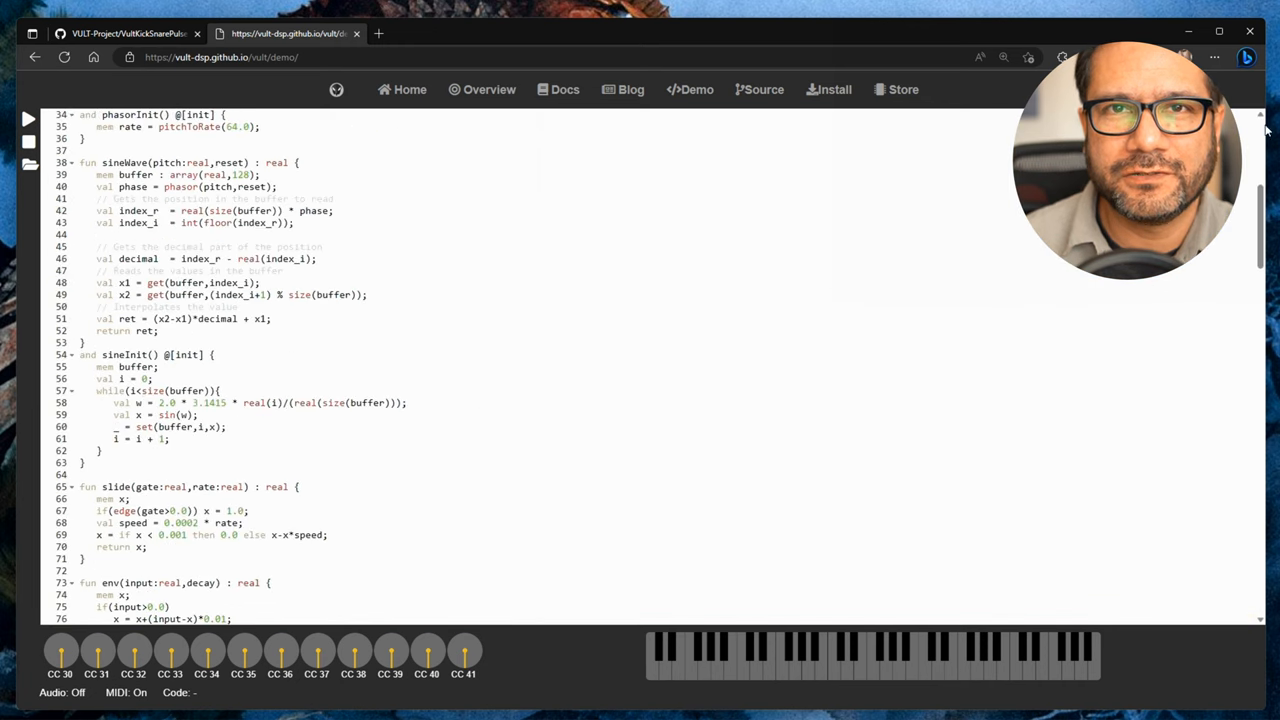
scroll(down, 3)
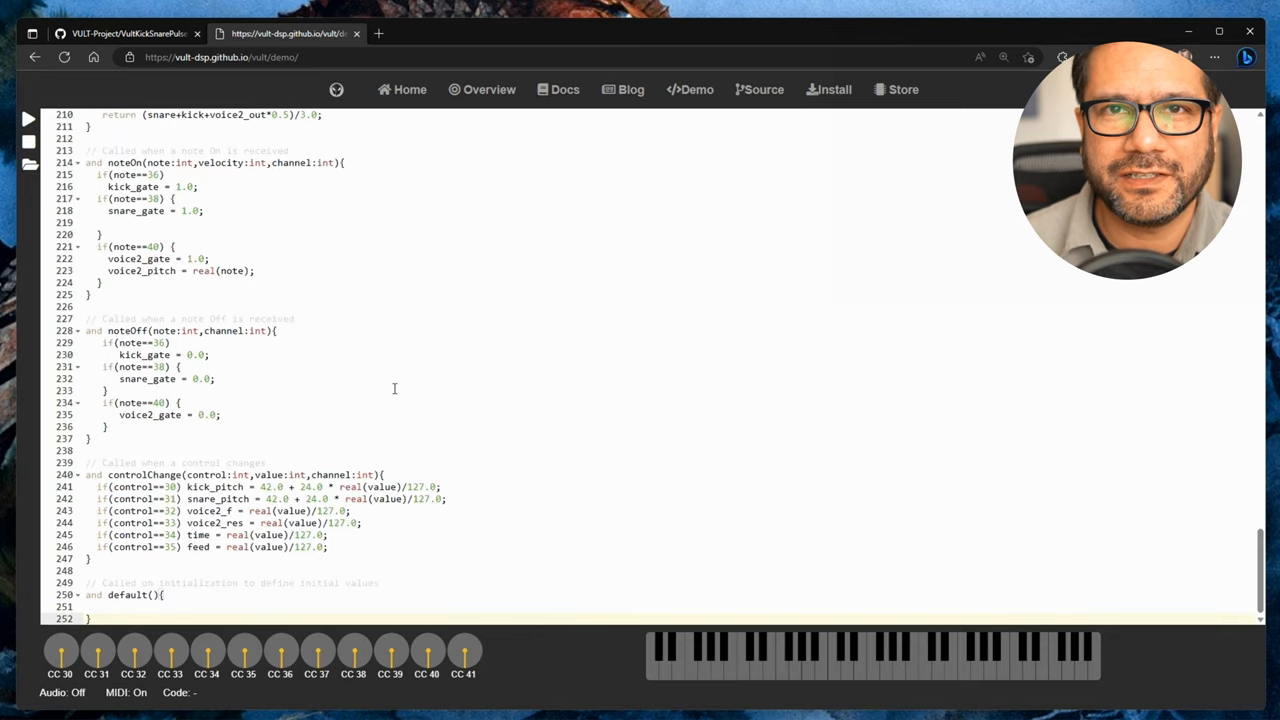
scroll(up, 3)
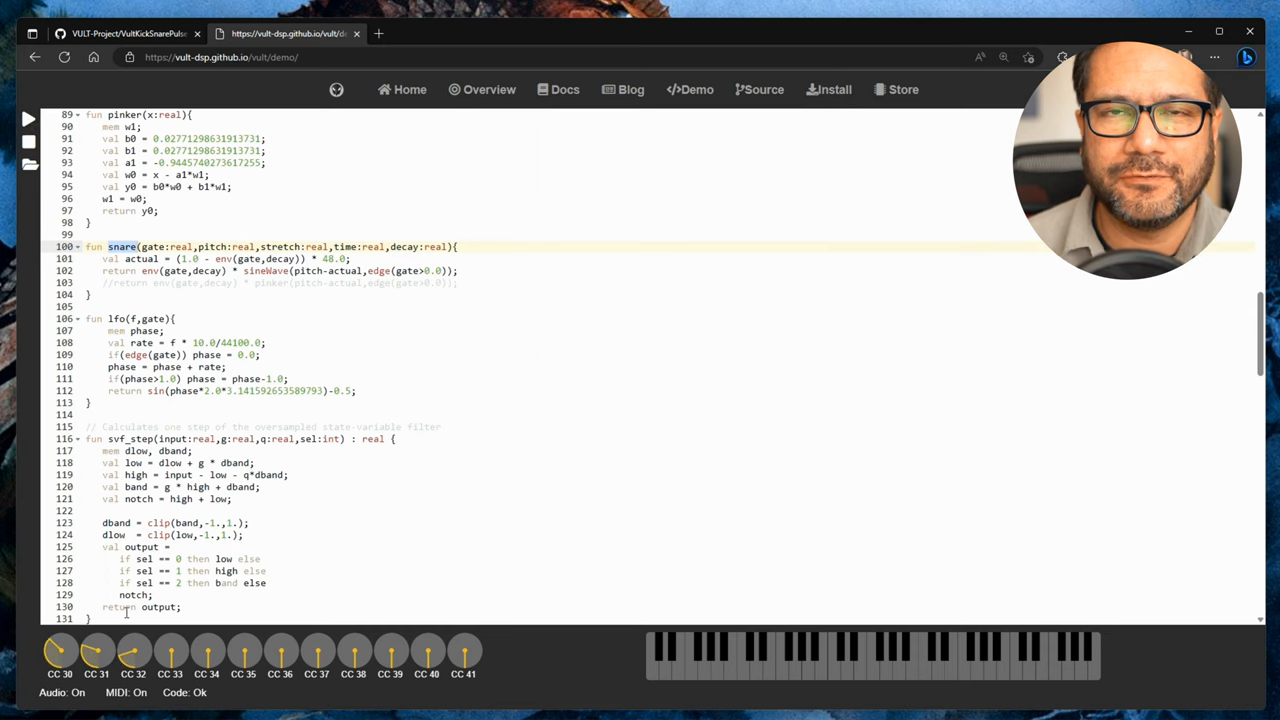
mouse_move(760, 680)
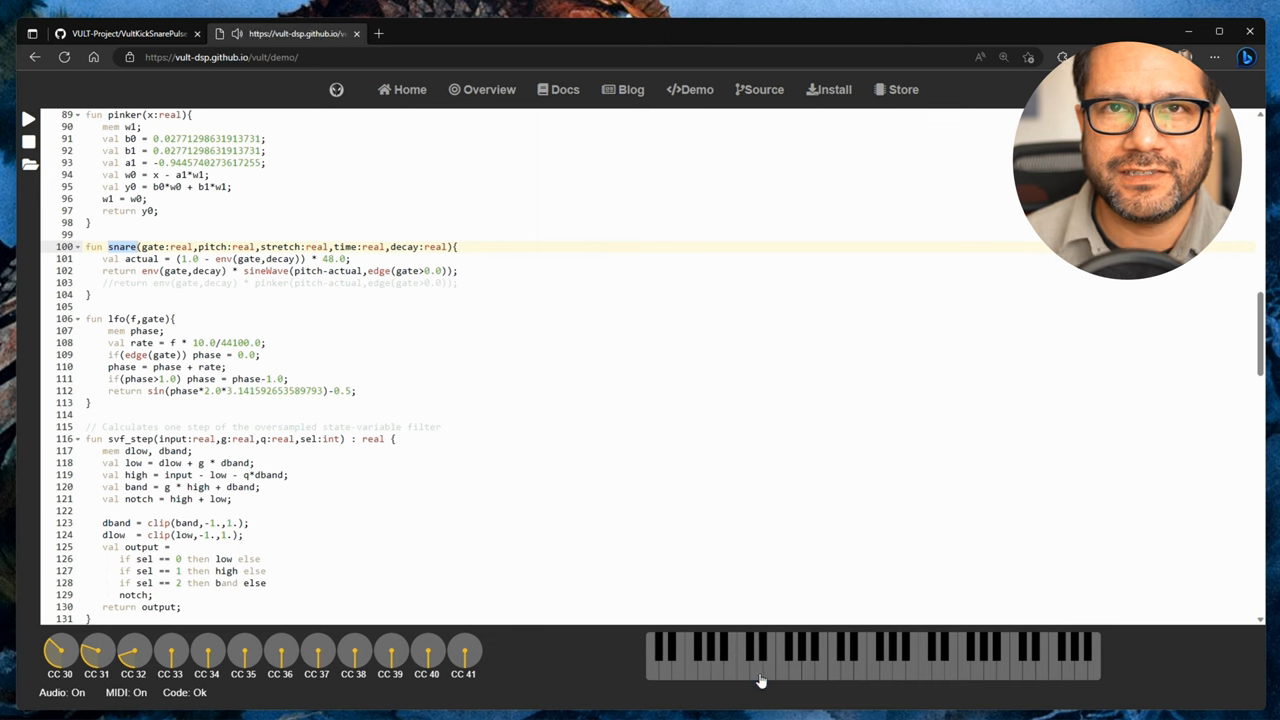
- Bring up the osc/noise.vult example on GitHub, then go back to the demo tab
click(769, 674)
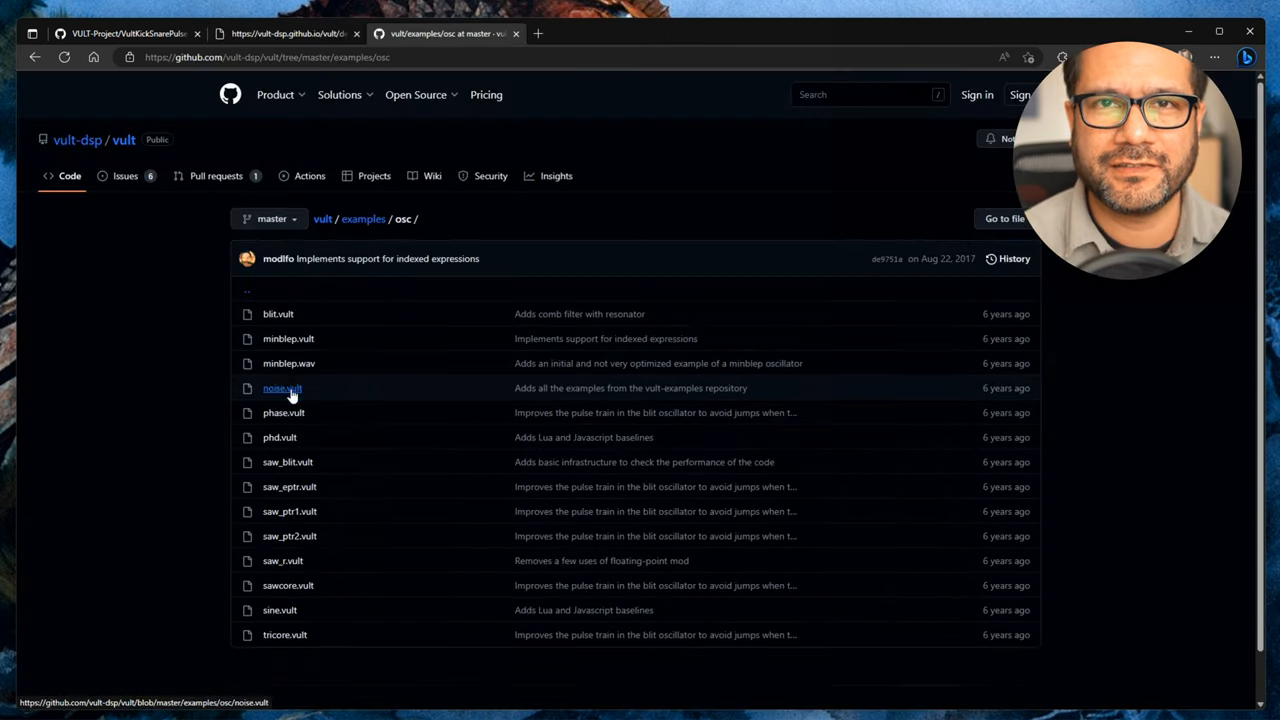
click(281, 388)
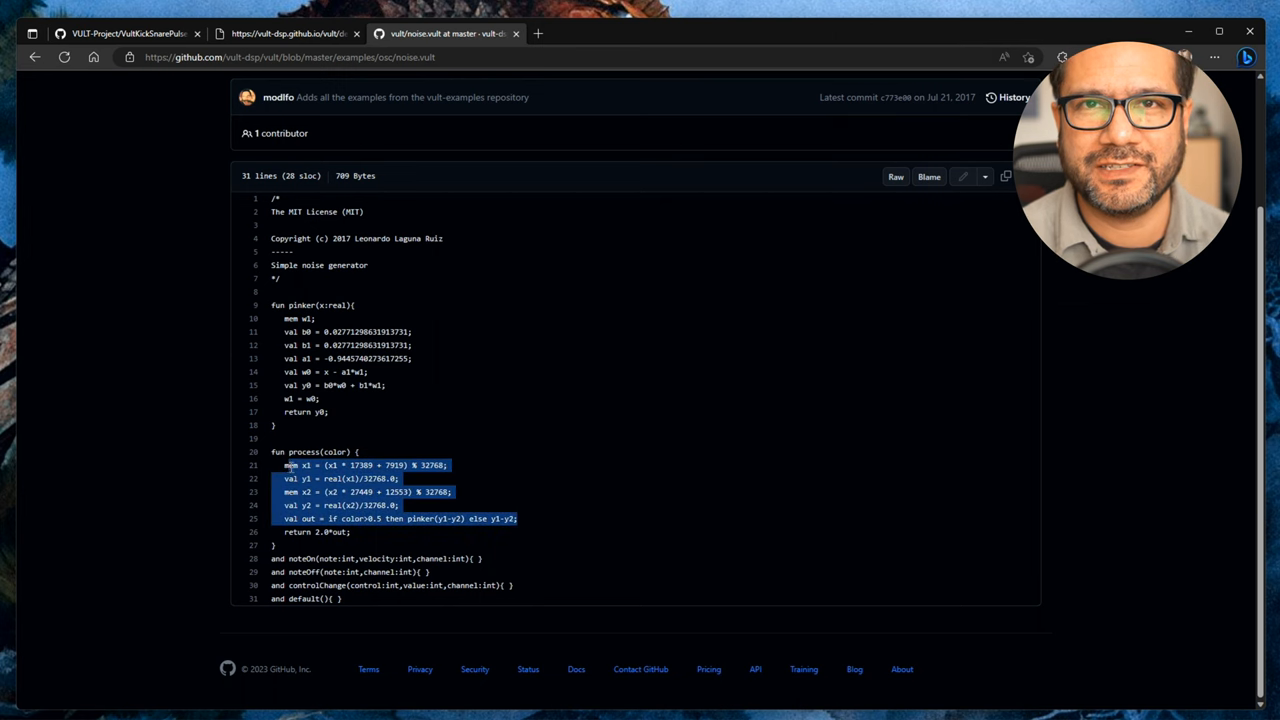
click(290, 33)
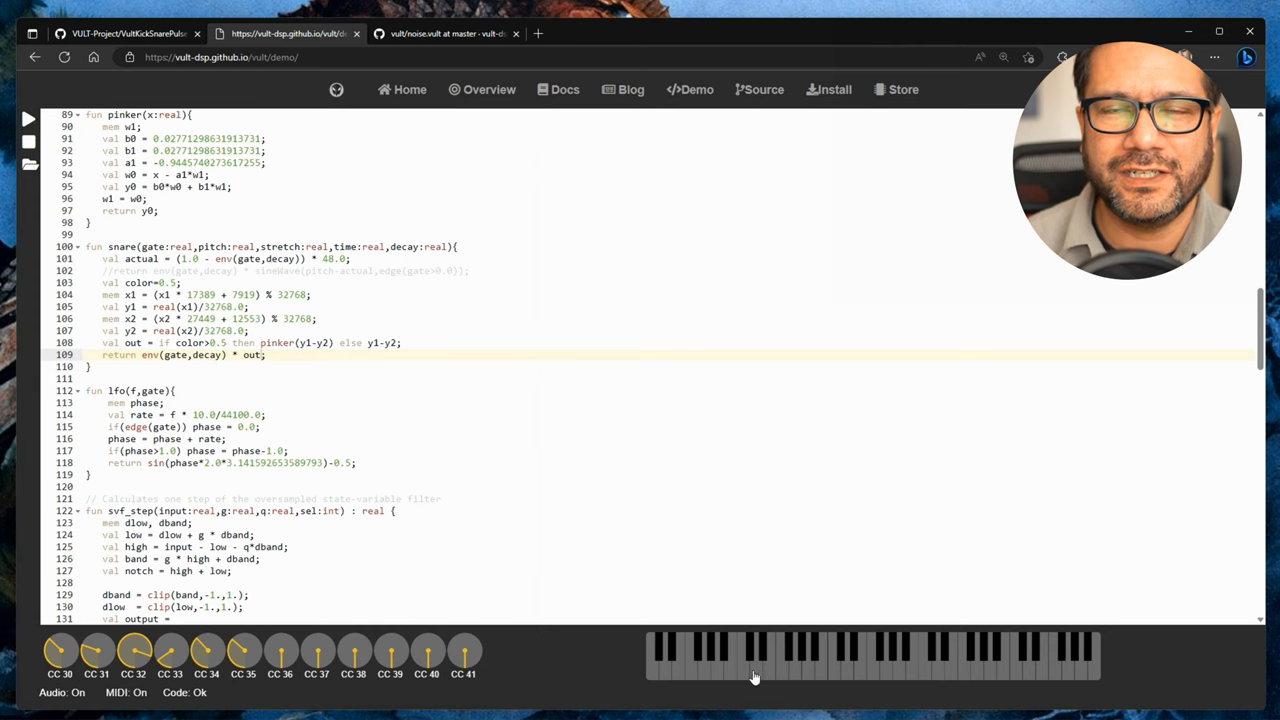
click(755, 678)
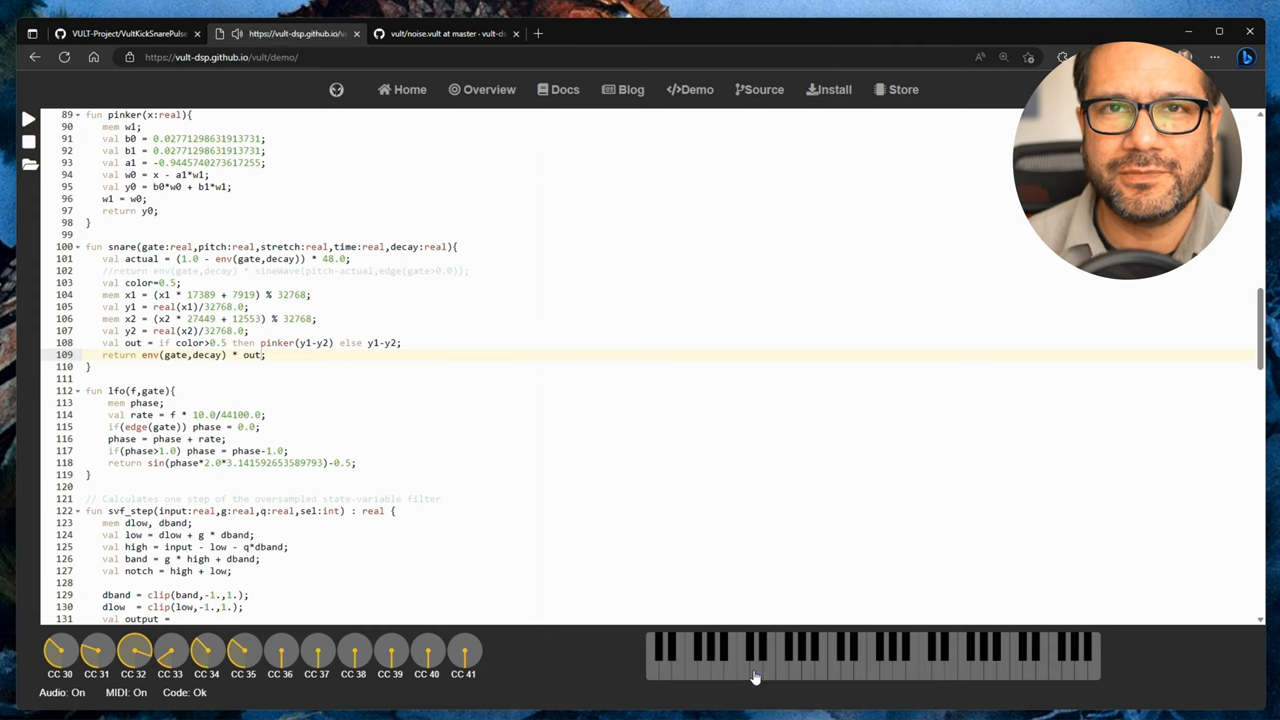
click(756, 675)
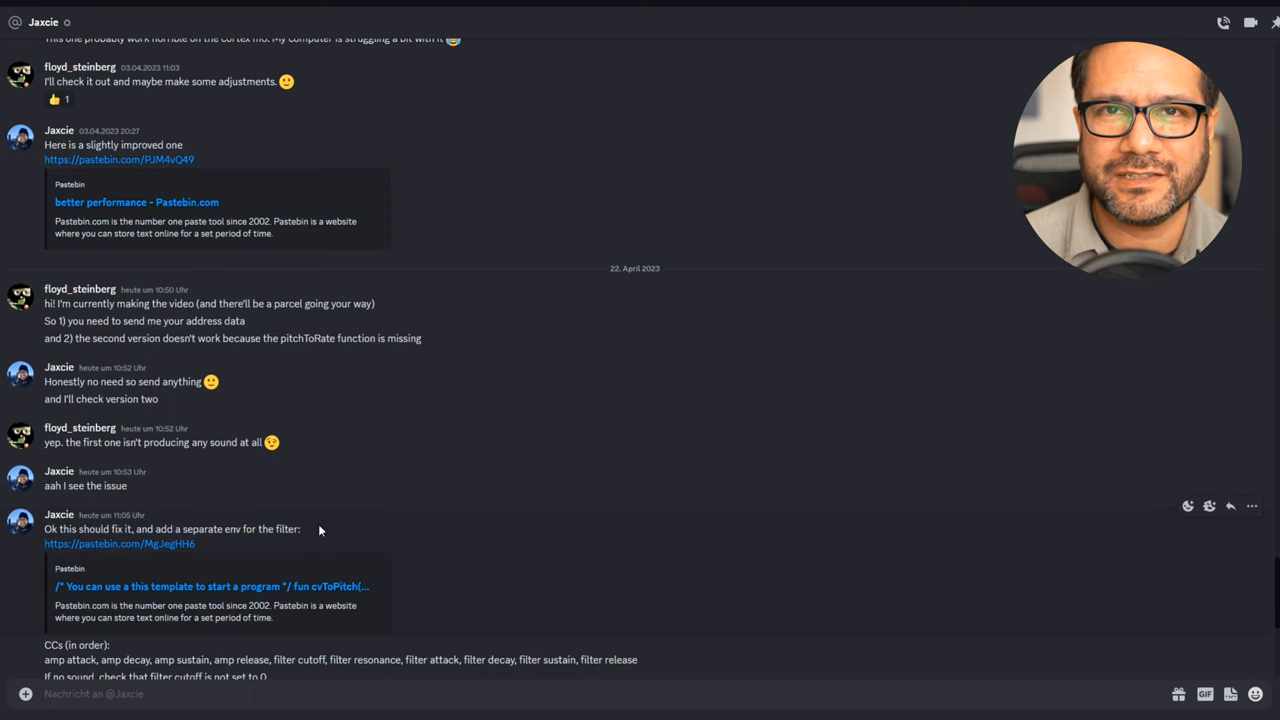
- Follow the Pastebin link to the entrant's fixed version in Discord
click(114, 542)
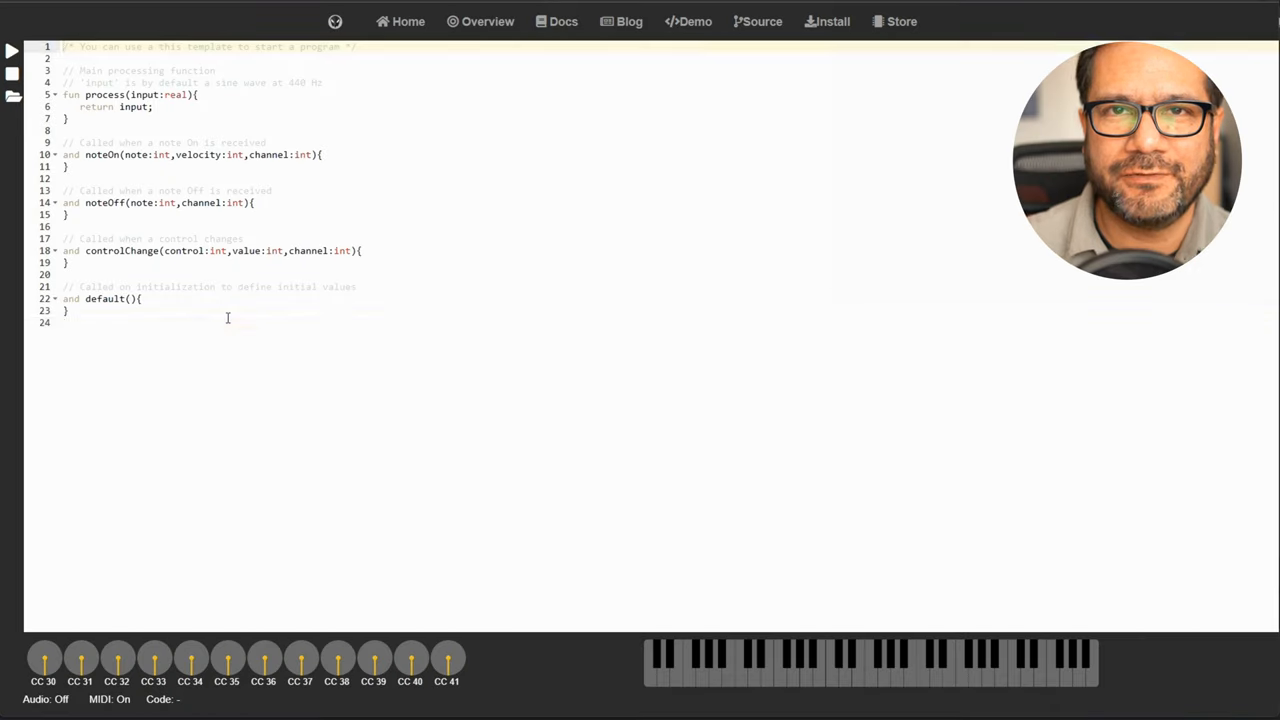
scroll(down, 3)
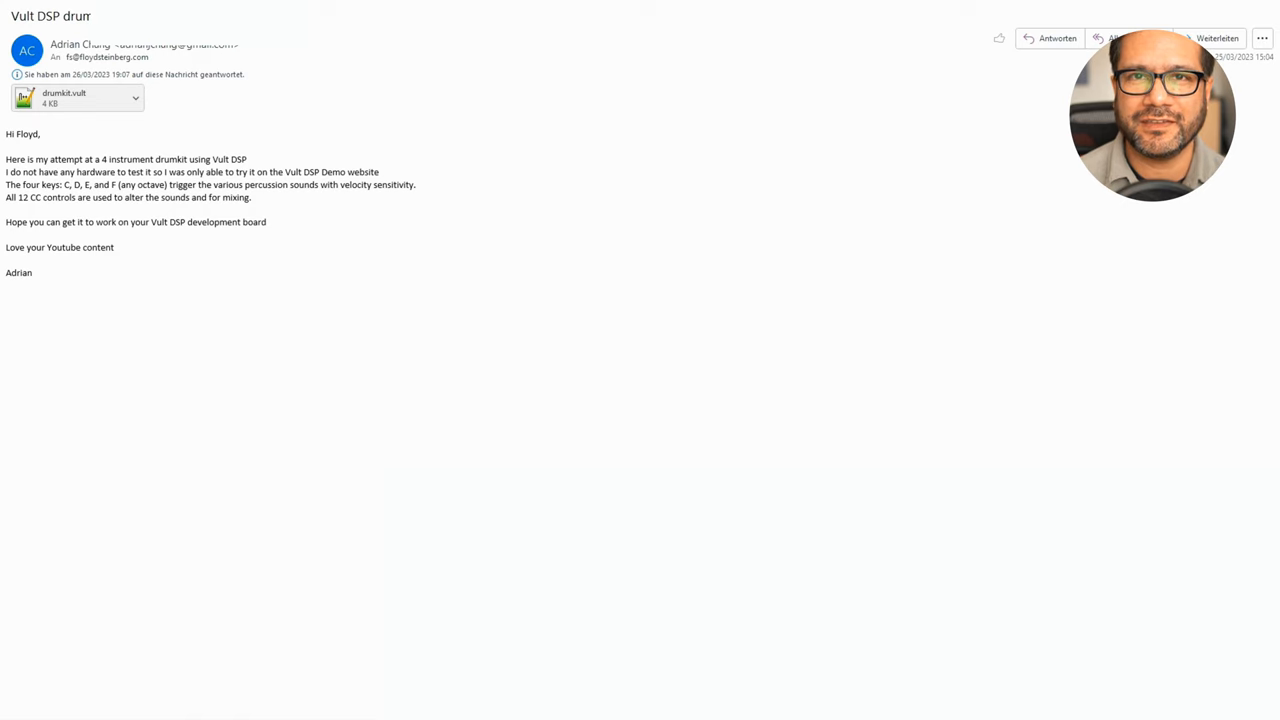
mouse_move(84, 326)
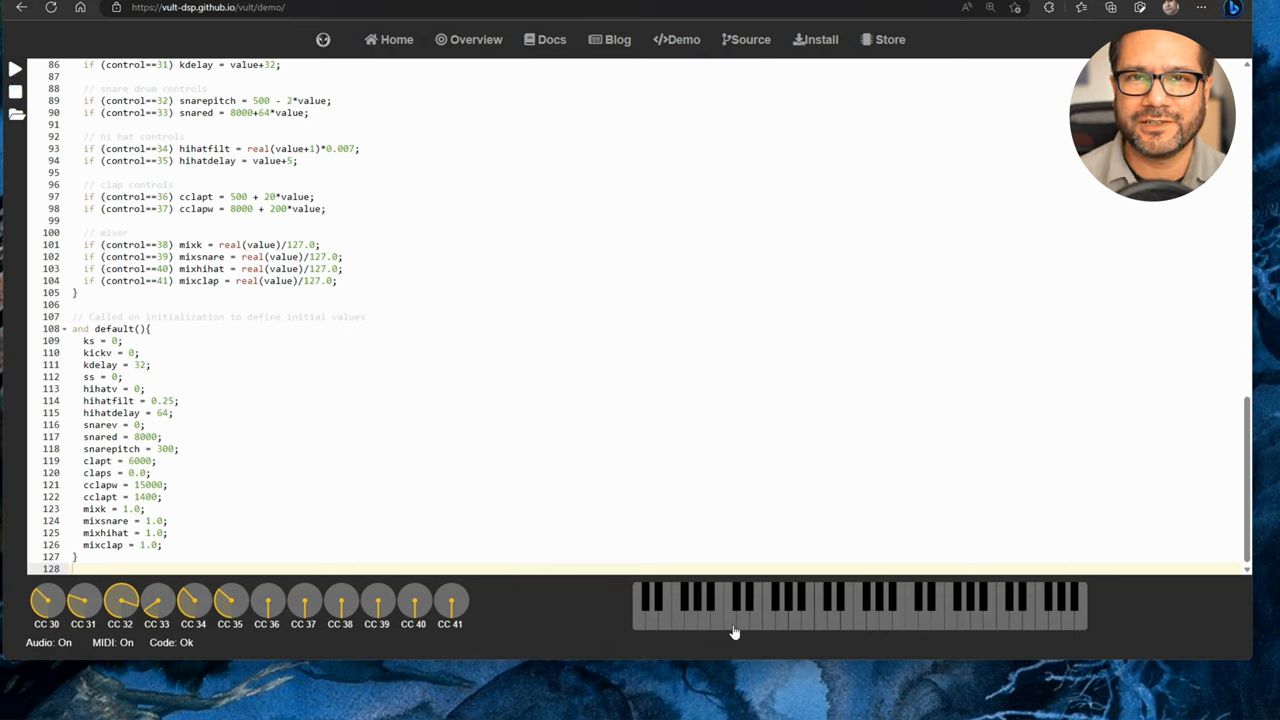
- Play a note on the piano keyboard to hear the drum kit
click(752, 624)
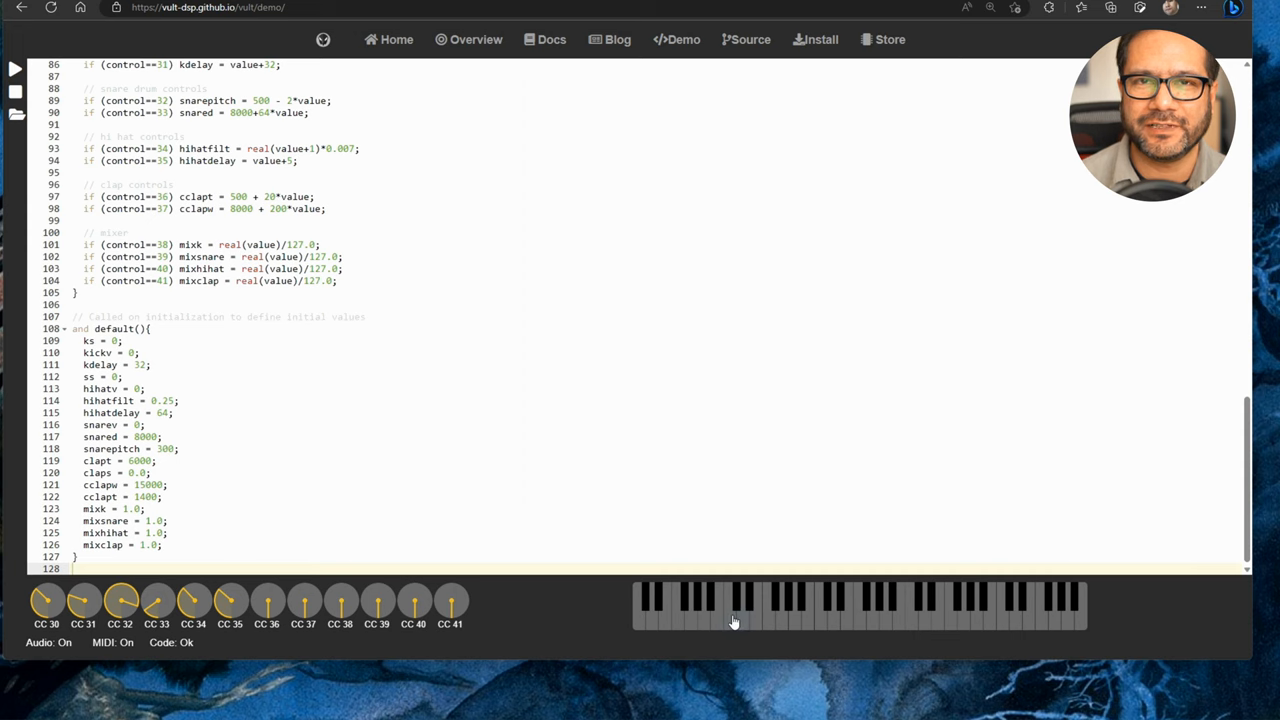
mouse_move(341, 507)
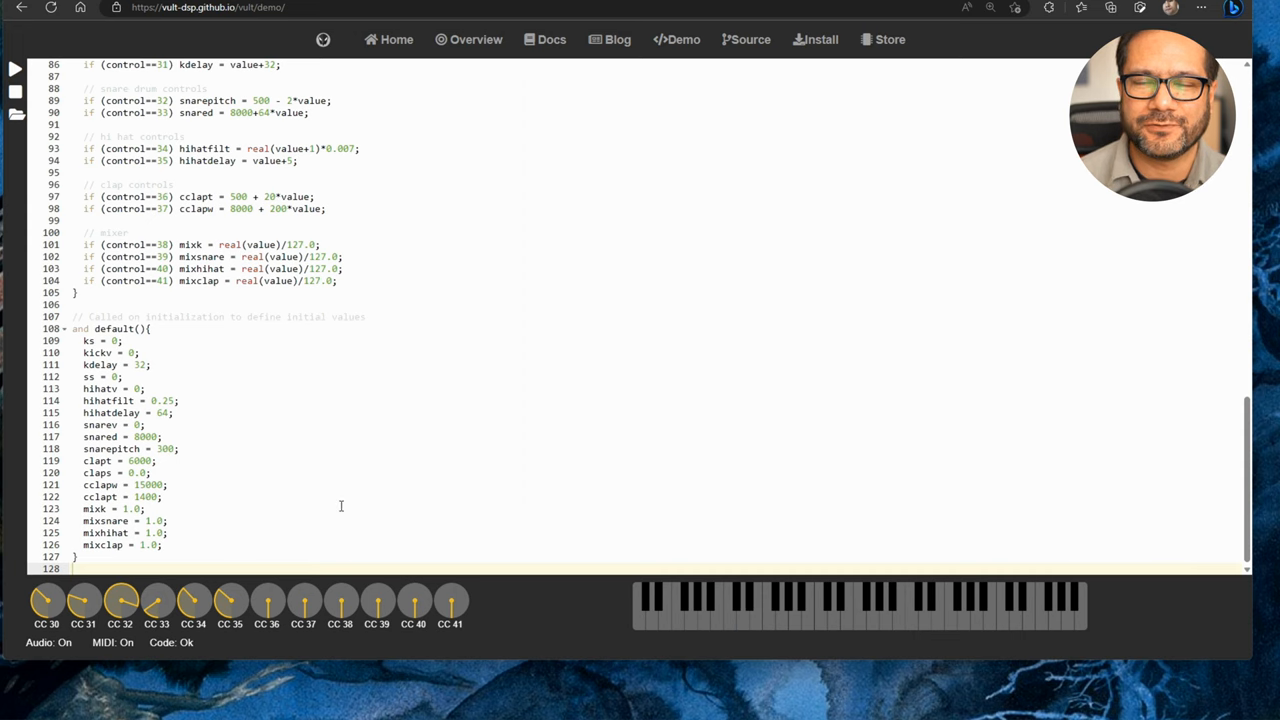